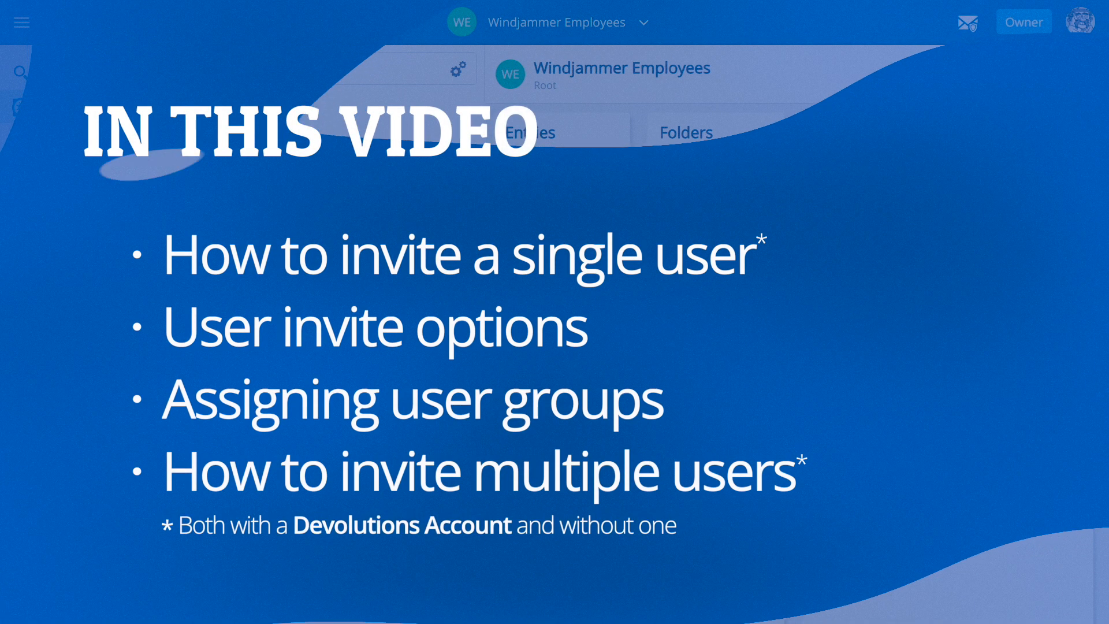
{"action": "left_click", "coordinate": [21, 22]}
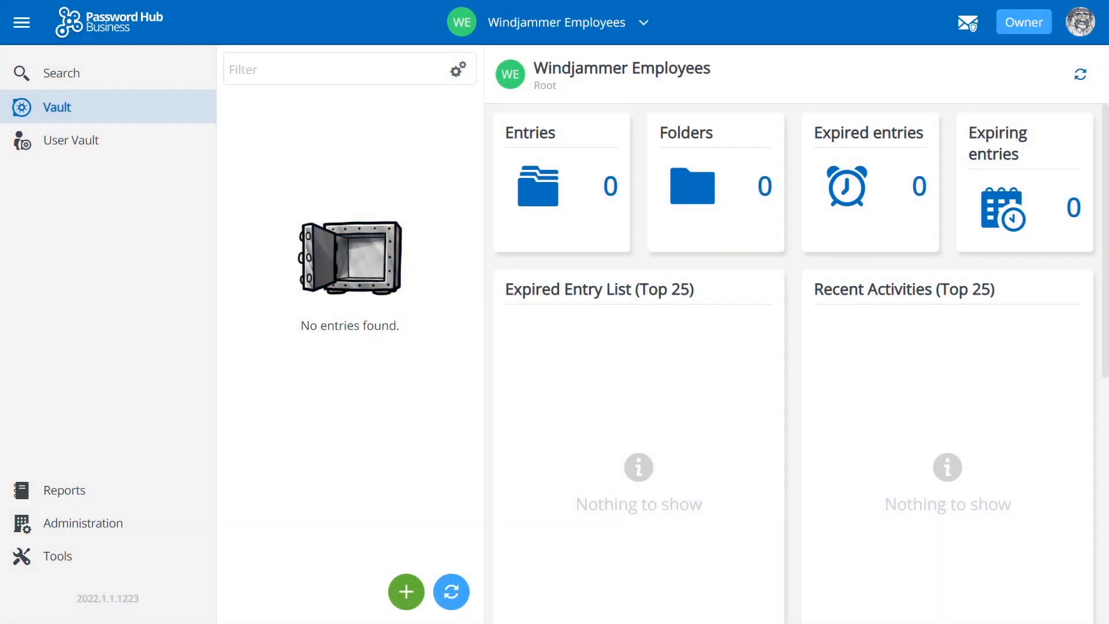
{"action": "left_click", "coordinate": [82, 522]}
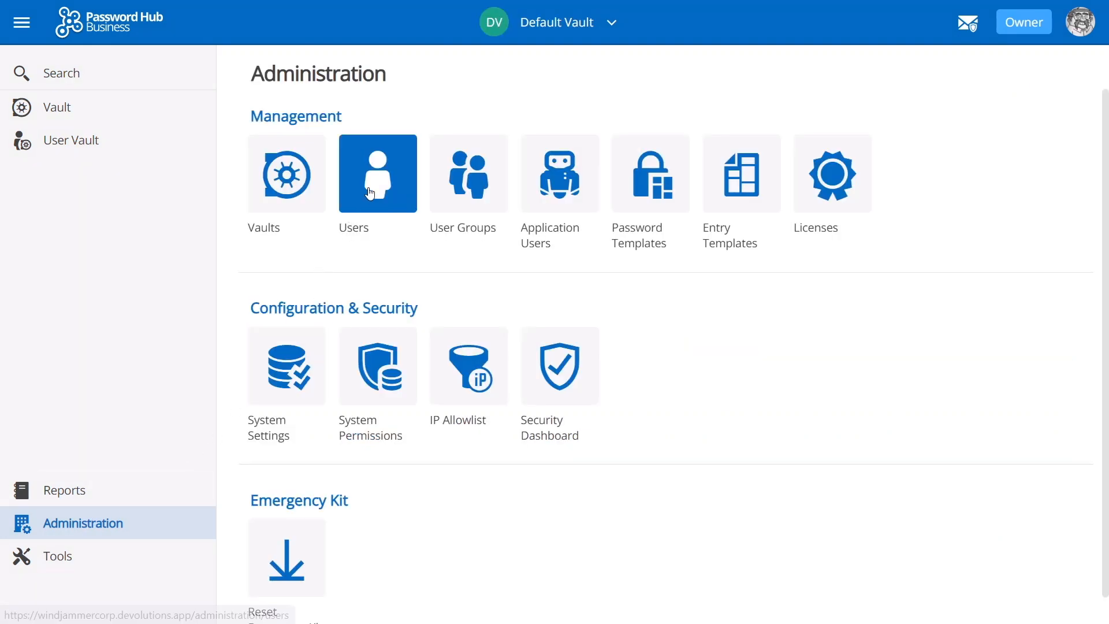
{"action": "left_click", "coordinate": [377, 173]}
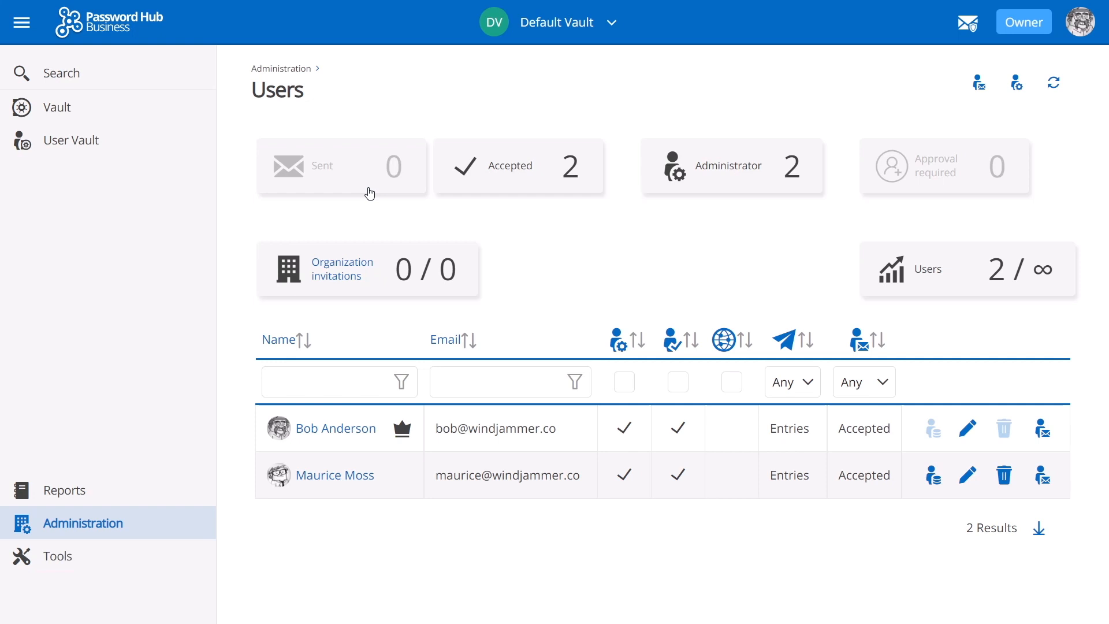
{"action": "mouse_move", "coordinate": [786, 82]}
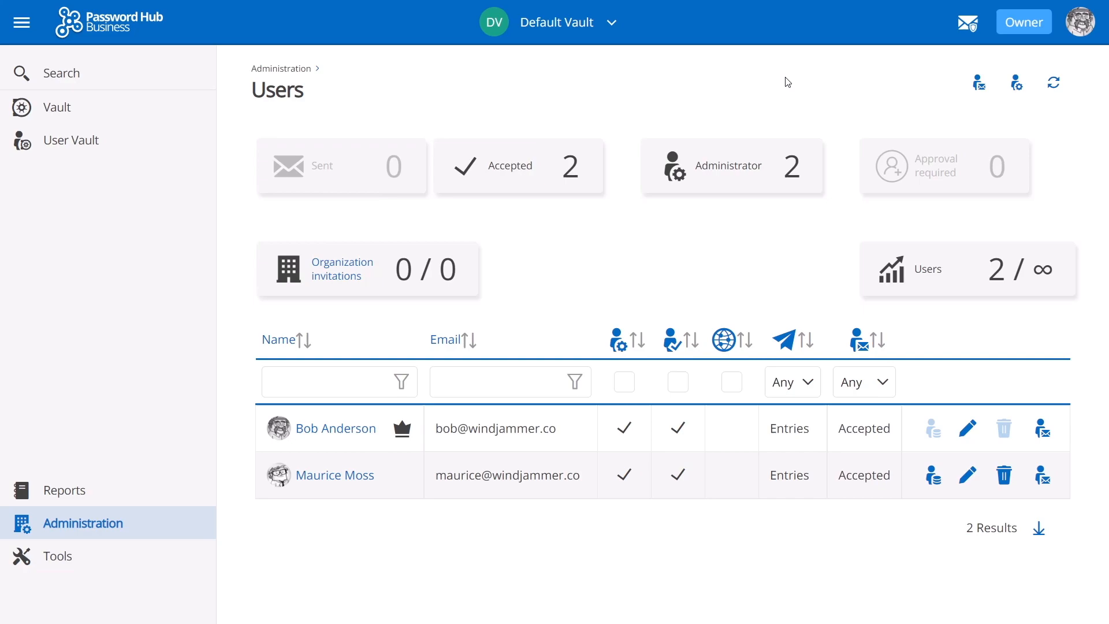
{"action": "mouse_move", "coordinate": [978, 82]}
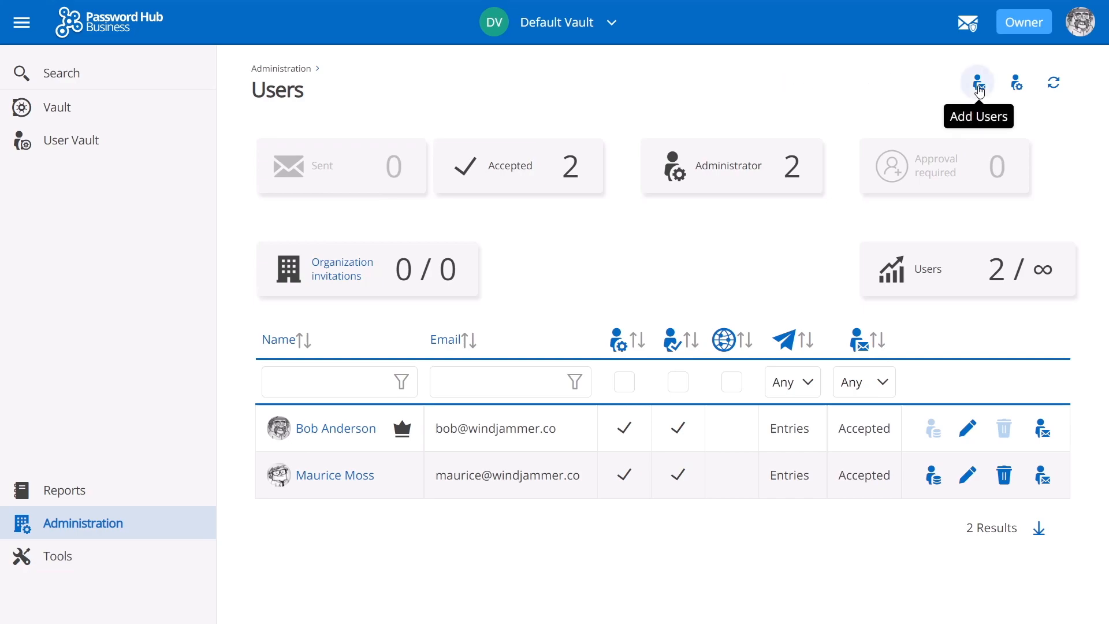
{"action": "left_click", "coordinate": [978, 81]}
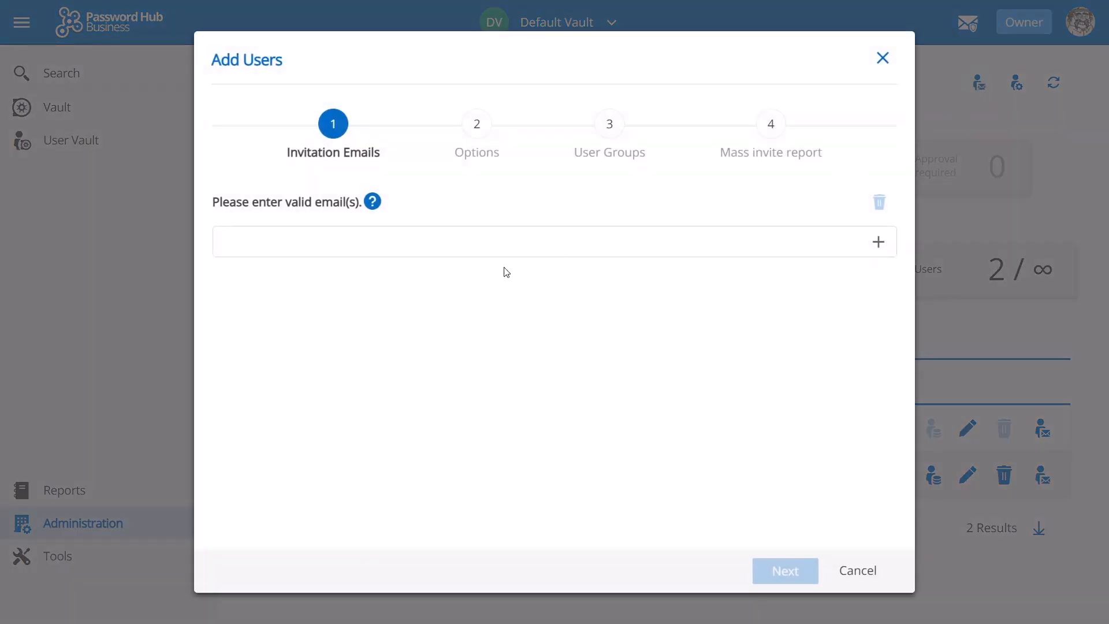
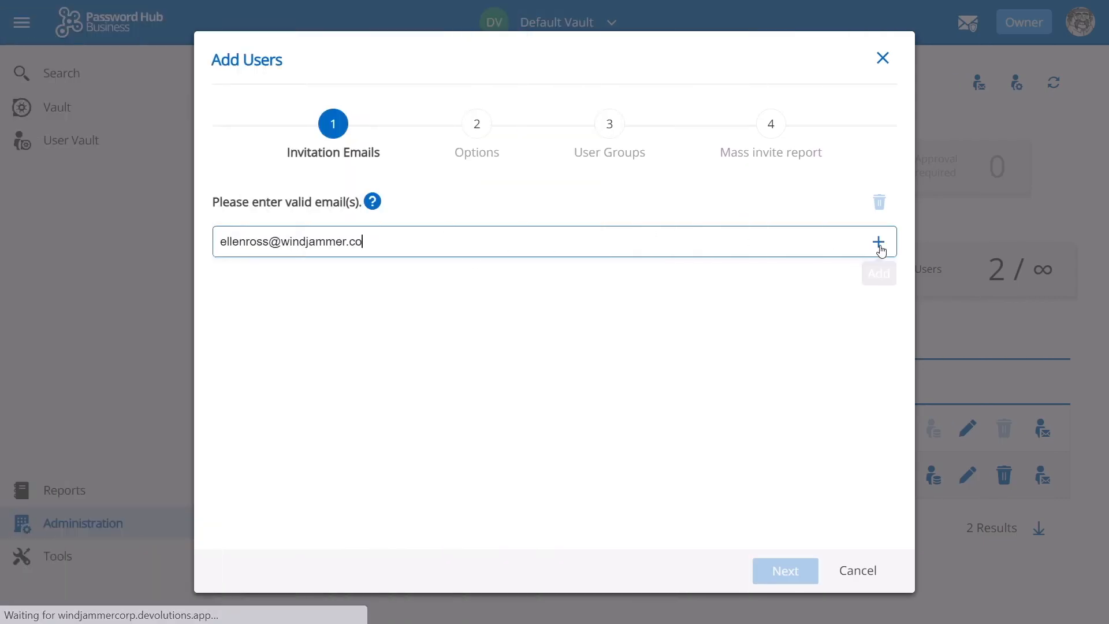
{"action": "left_click", "coordinate": [879, 241]}
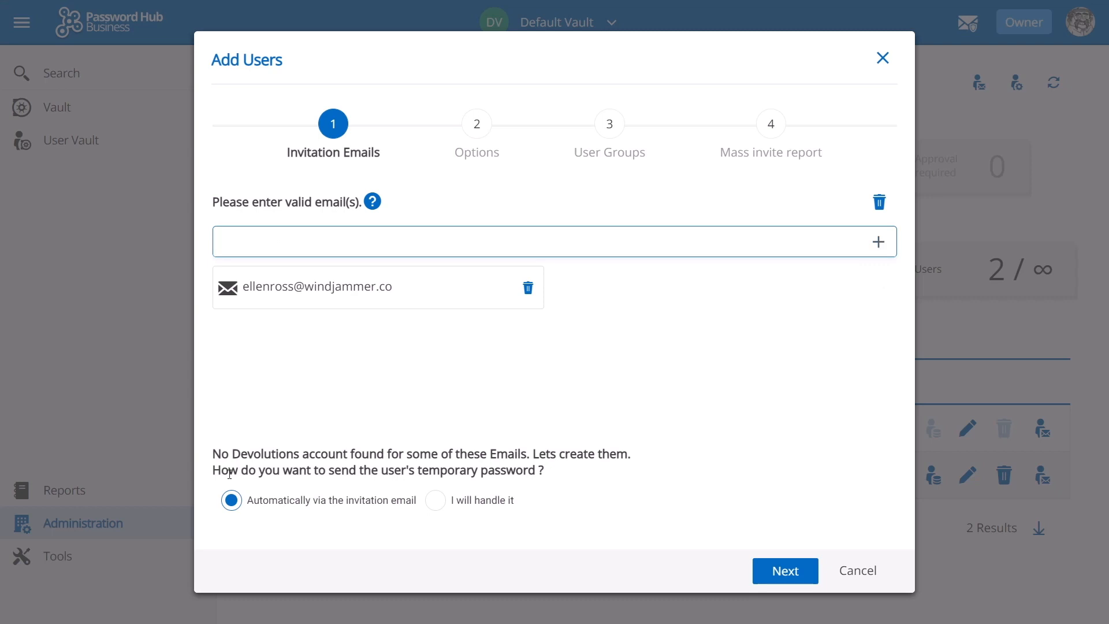
{"action": "mouse_move", "coordinate": [549, 480]}
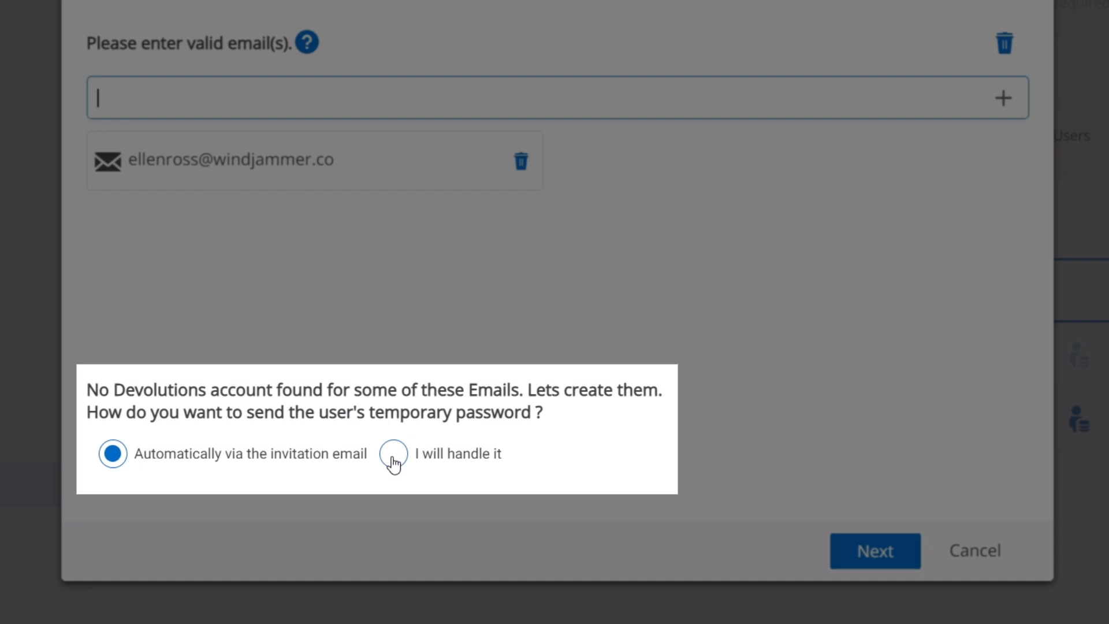
{"action": "left_click", "coordinate": [875, 551]}
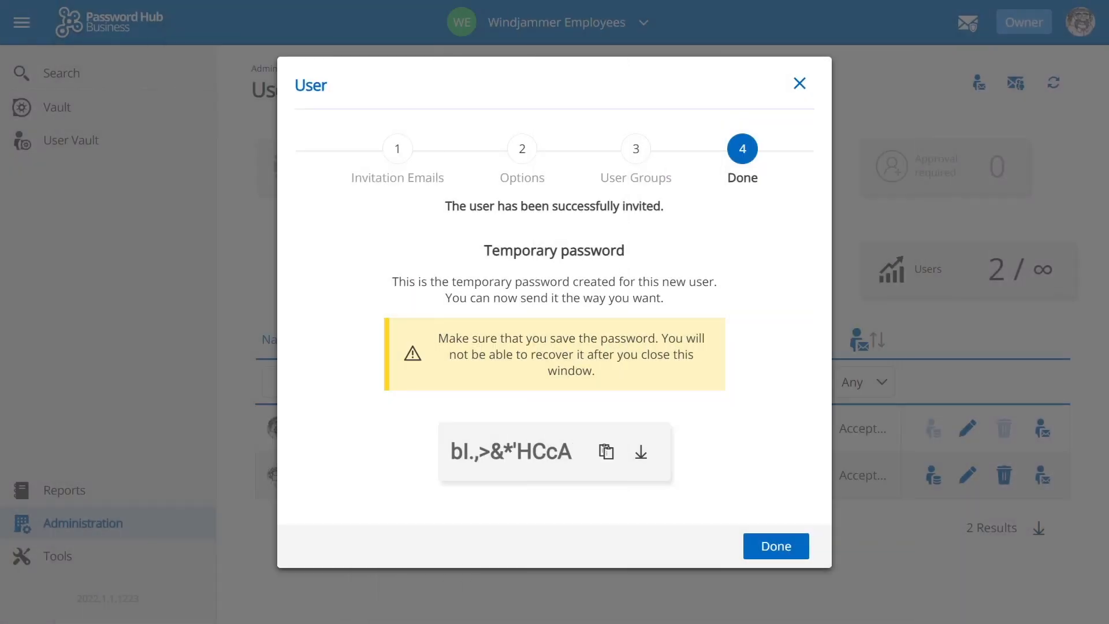
{"action": "mouse_move", "coordinate": [619, 264]}
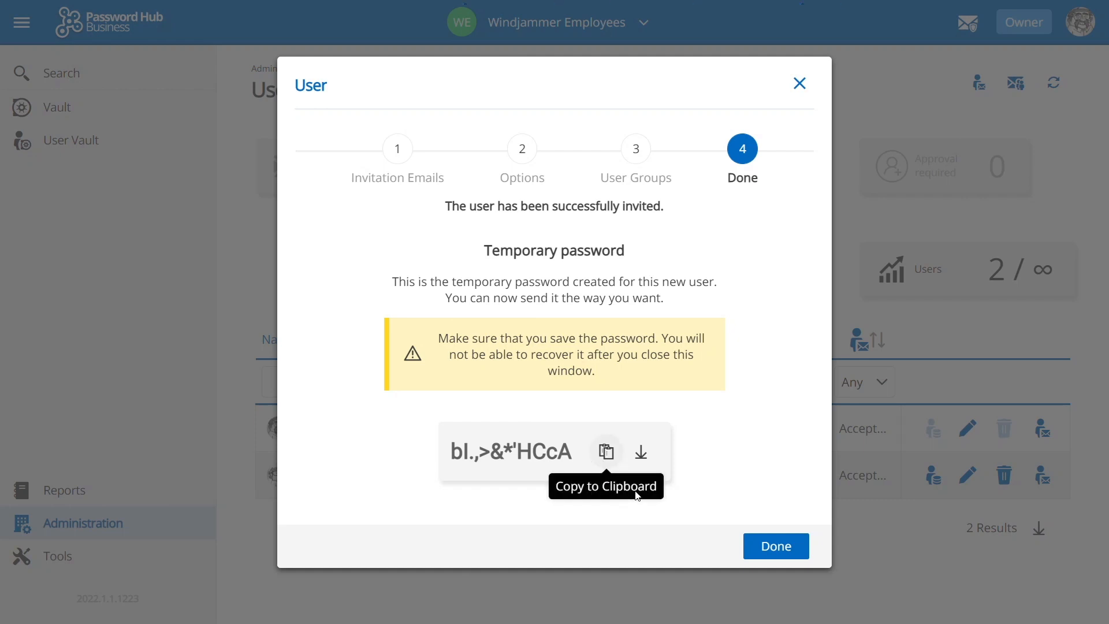
{"action": "mouse_move", "coordinate": [516, 275]}
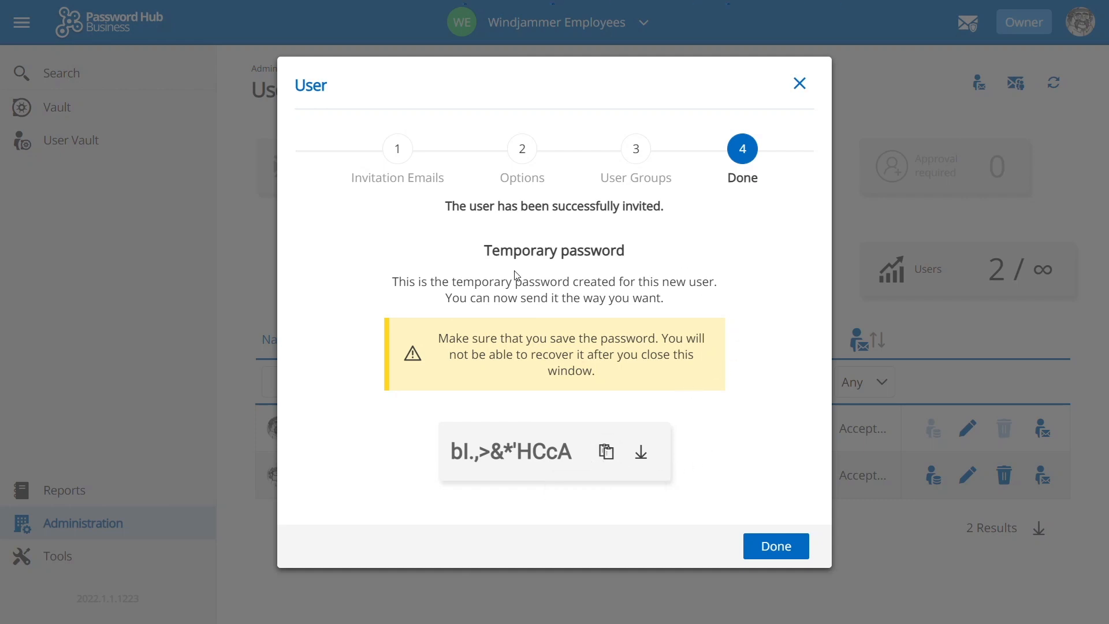
{"action": "left_click", "coordinate": [774, 545]}
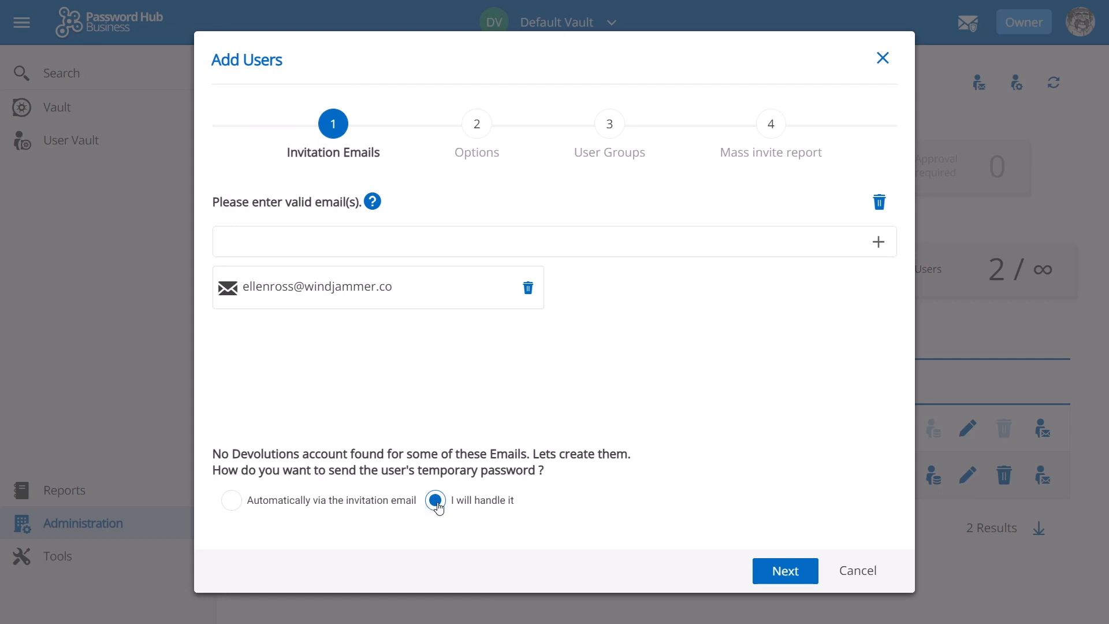
{"action": "left_click", "coordinate": [784, 571]}
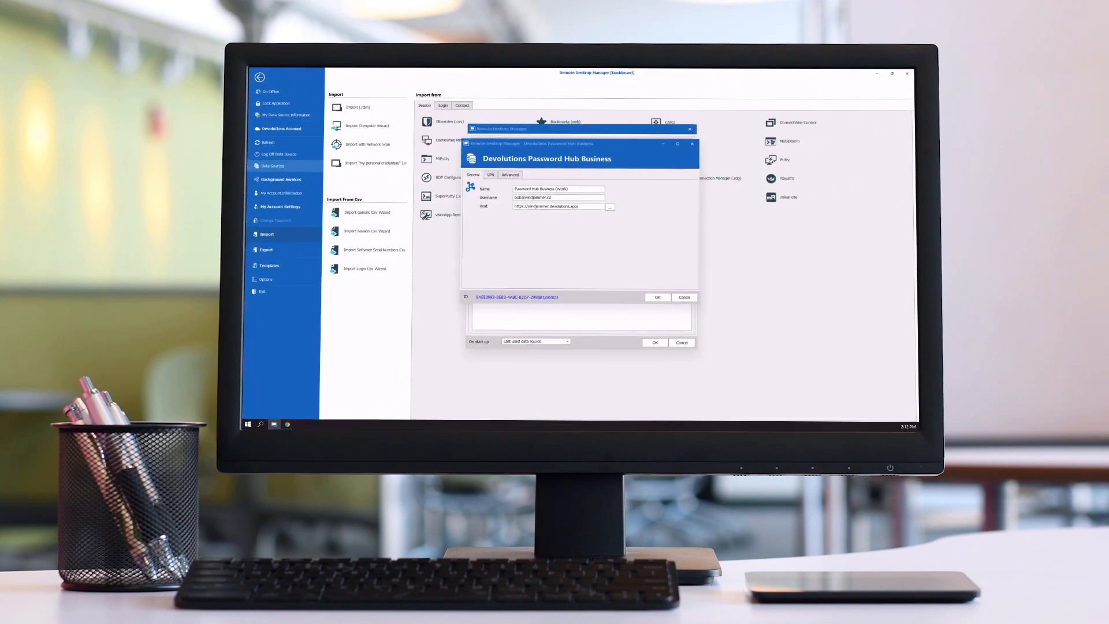
Advance past Invitation Emails and default Options to the User Groups step
{"action": "left_click", "coordinate": [657, 297]}
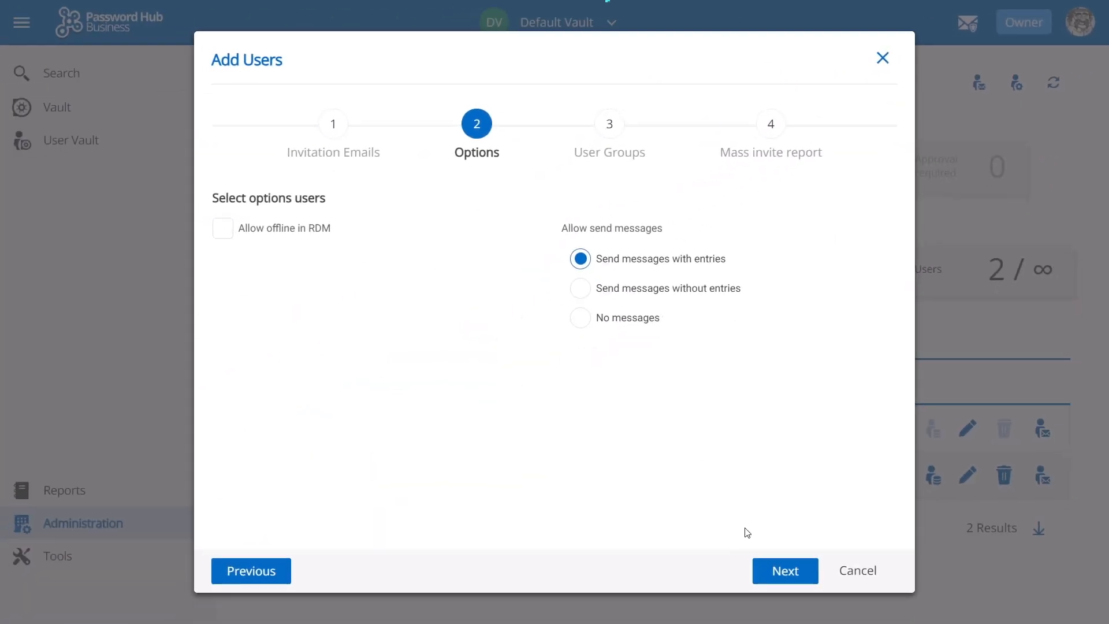
{"action": "left_click", "coordinate": [784, 570]}
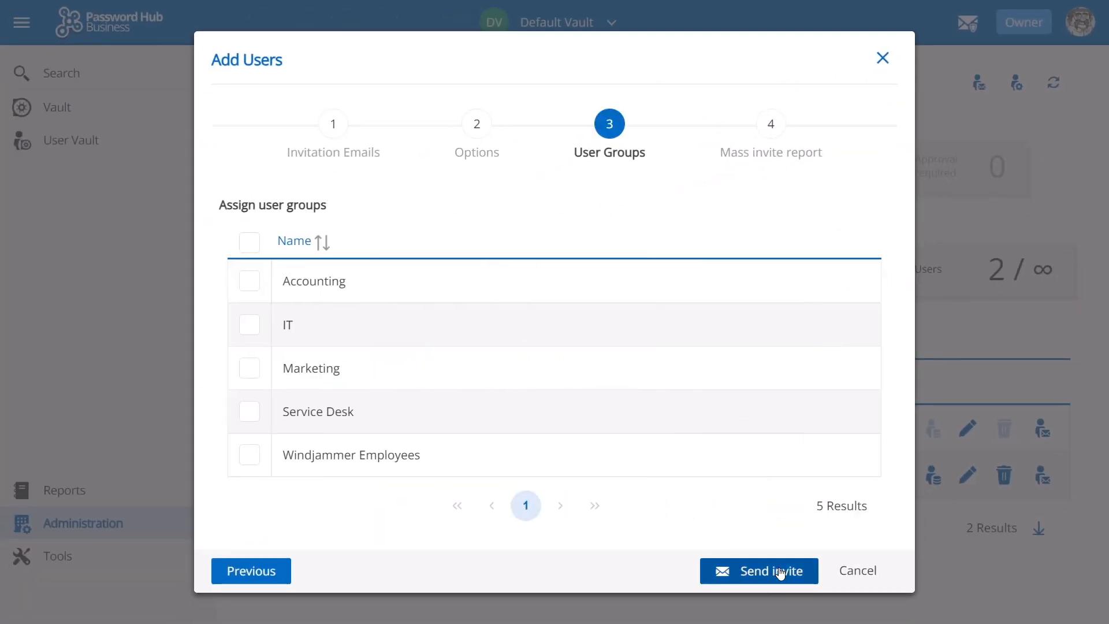
{"action": "mouse_move", "coordinate": [229, 483]}
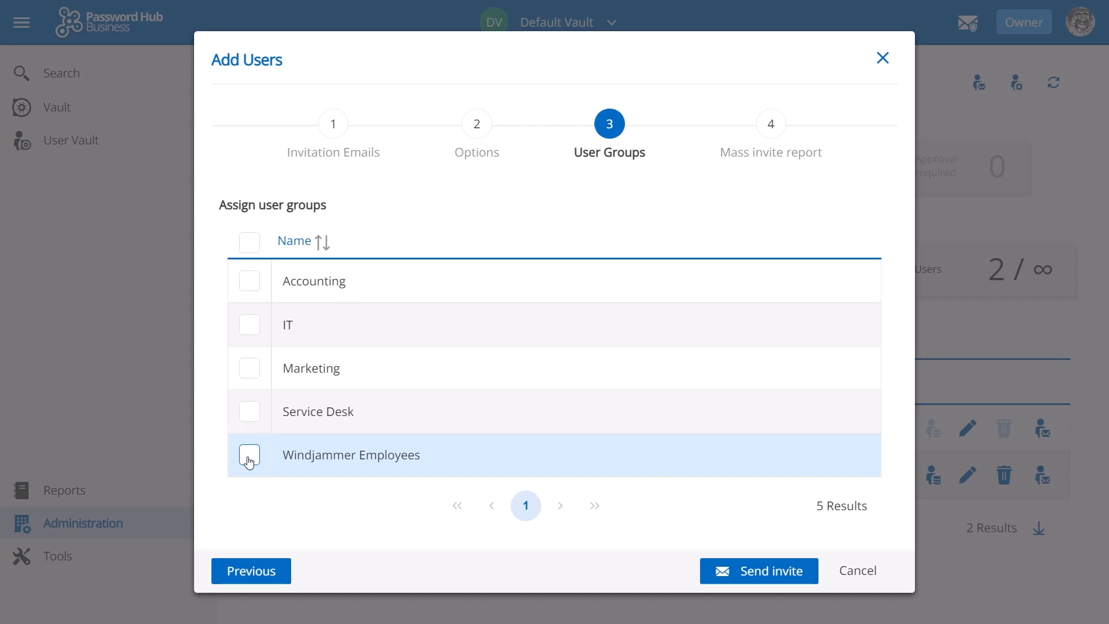
Assign Ellen to Windjammer Employees and Accounting groups and send the invite
{"action": "left_click", "coordinate": [249, 455]}
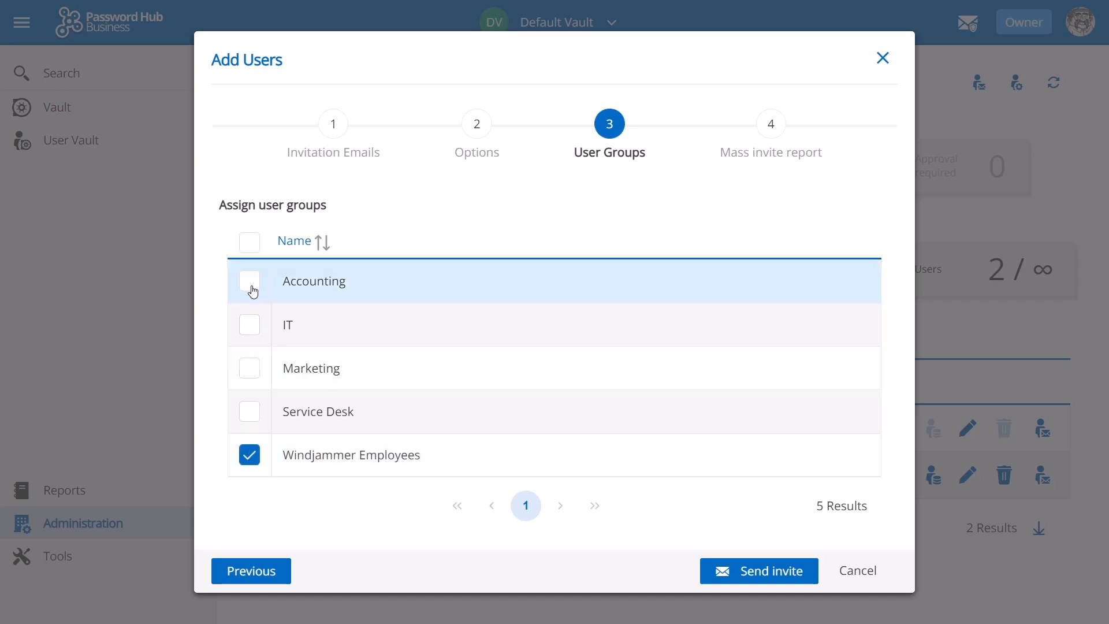
{"action": "left_click", "coordinate": [249, 281]}
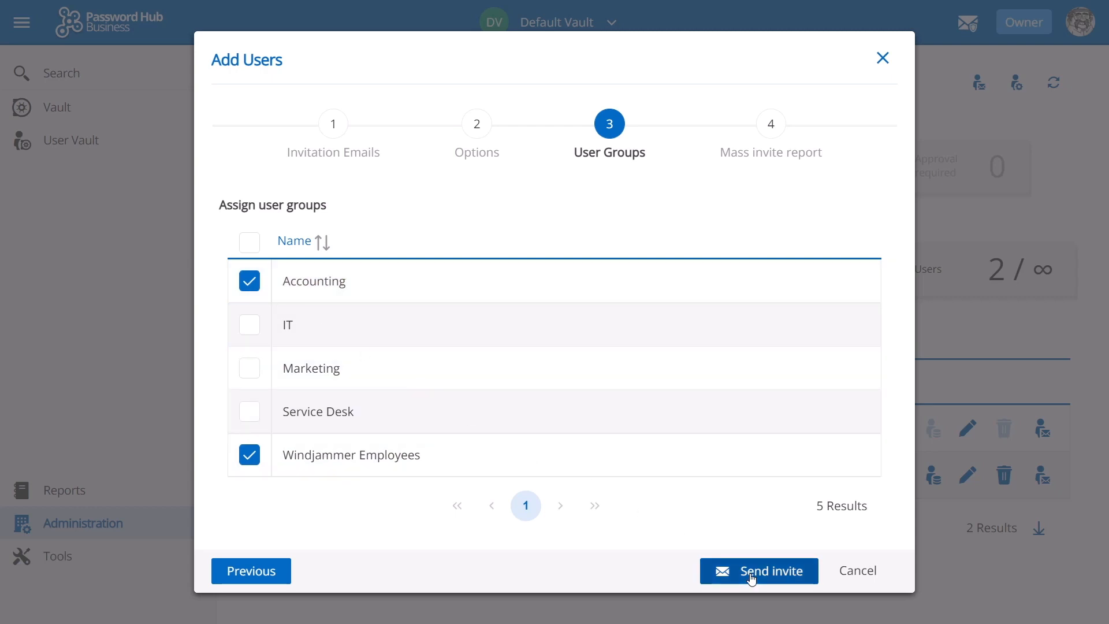
{"action": "left_click", "coordinate": [759, 570]}
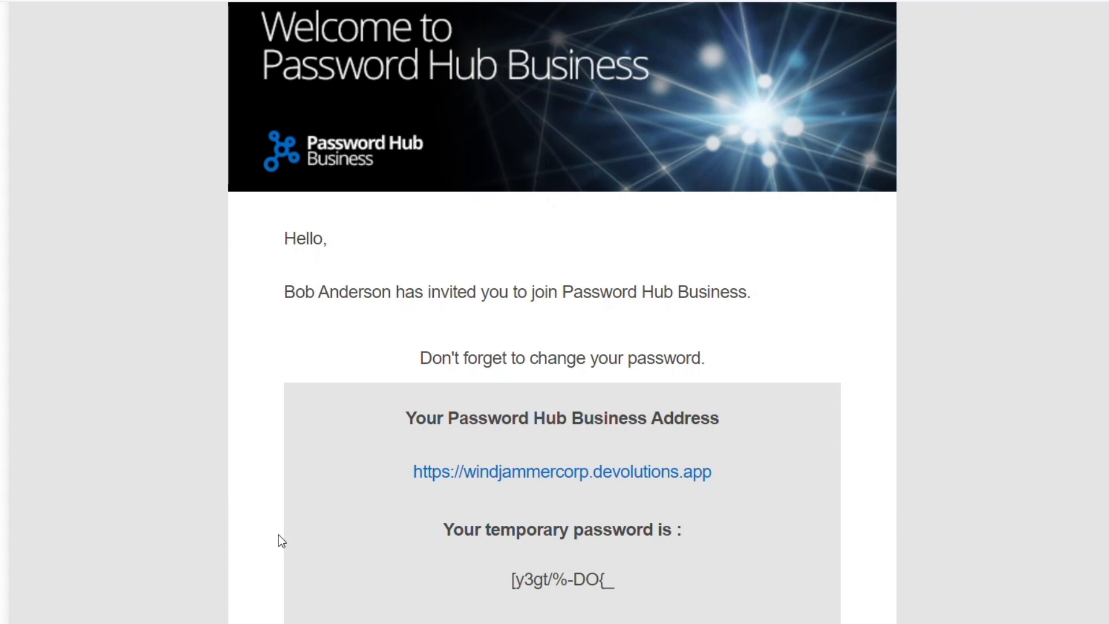
Select the temporary password in the welcome invitation email
{"action": "double_click", "coordinate": [561, 579]}
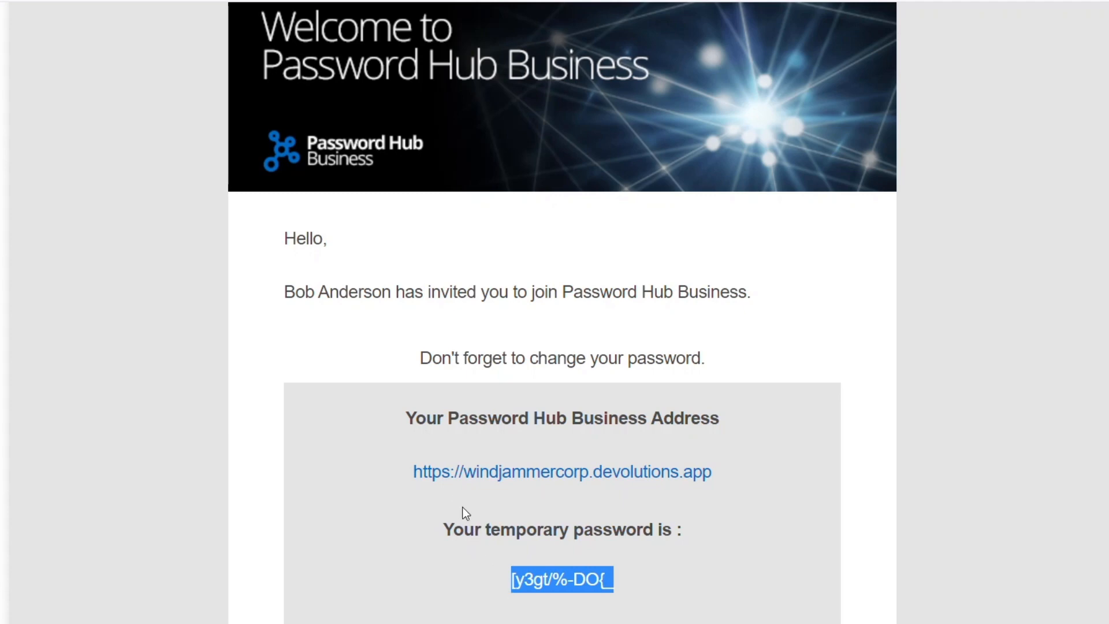
{"action": "mouse_move", "coordinate": [390, 539]}
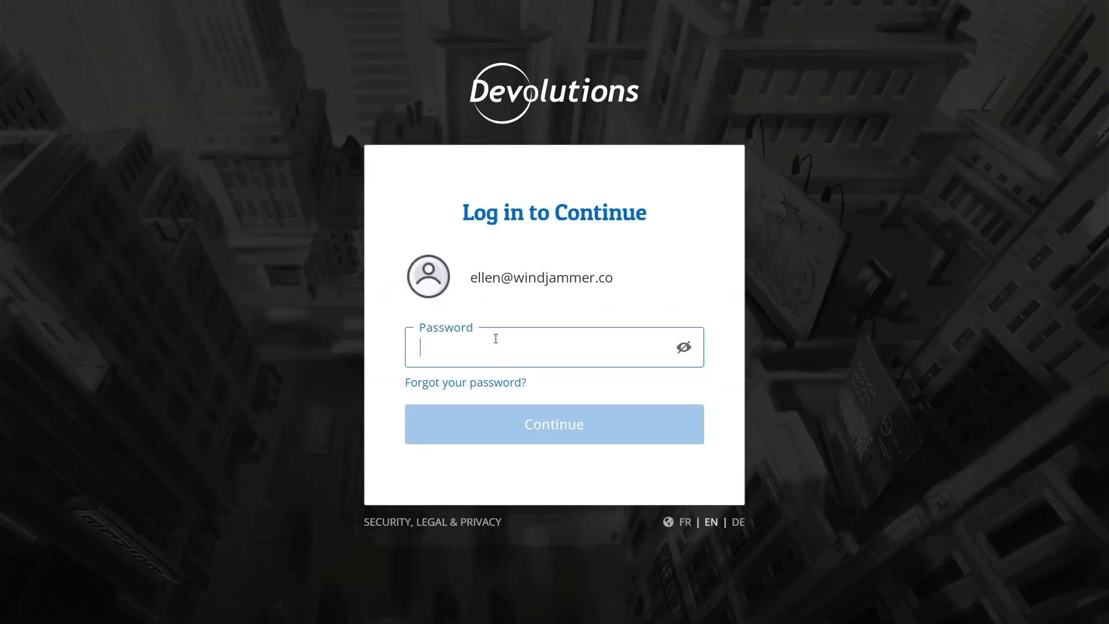
{"action": "left_click", "coordinate": [554, 424]}
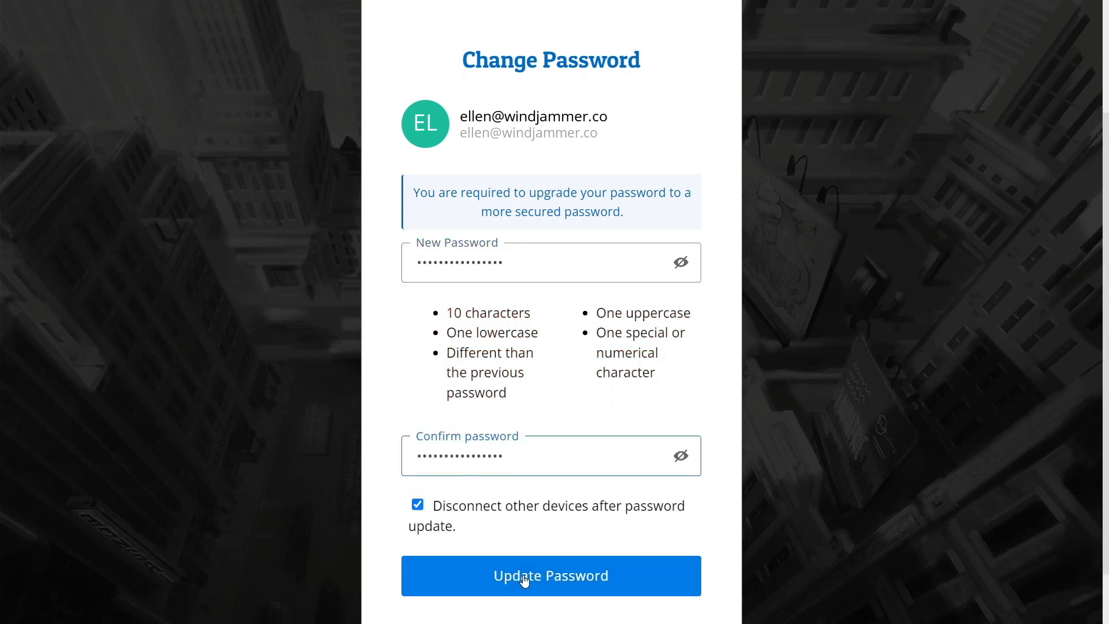
{"action": "left_click", "coordinate": [551, 576]}
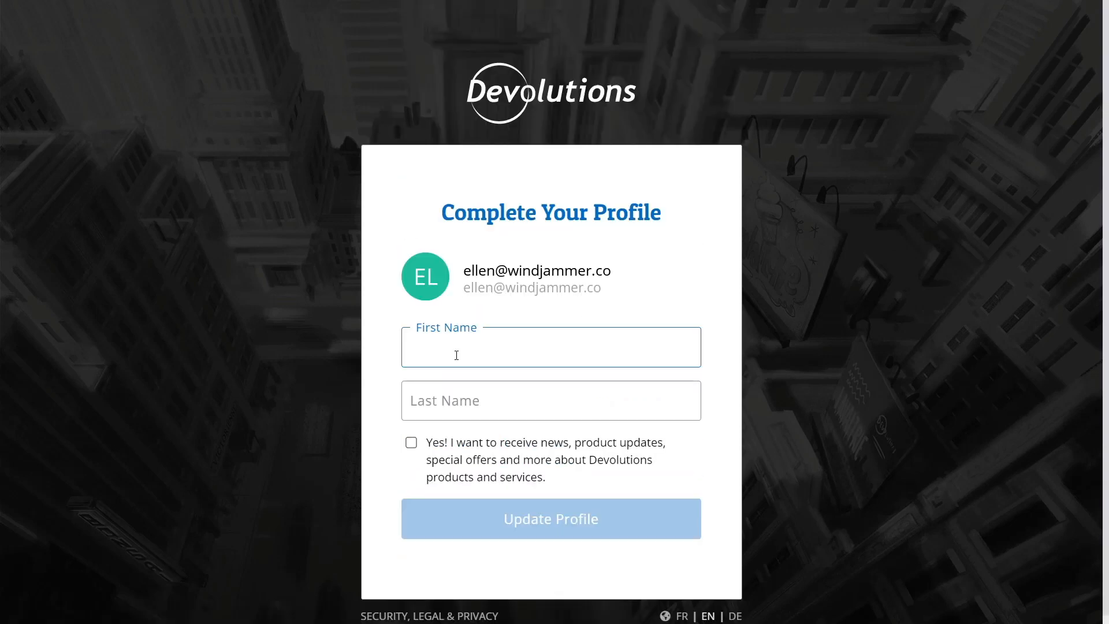
{"action": "left_click", "coordinate": [550, 347]}
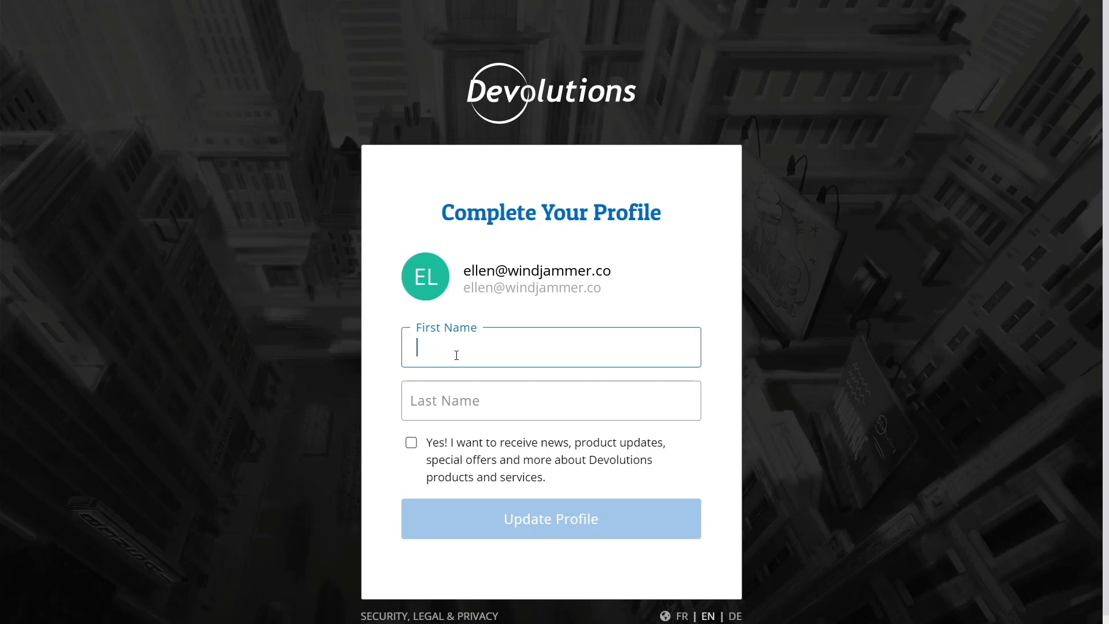
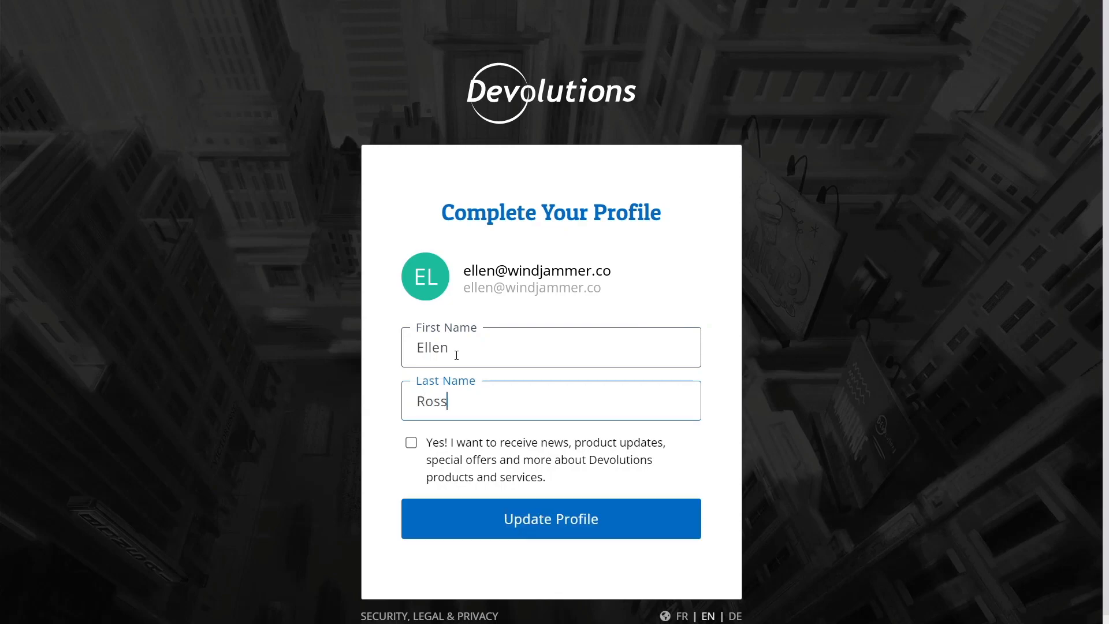
{"action": "left_click", "coordinate": [551, 518]}
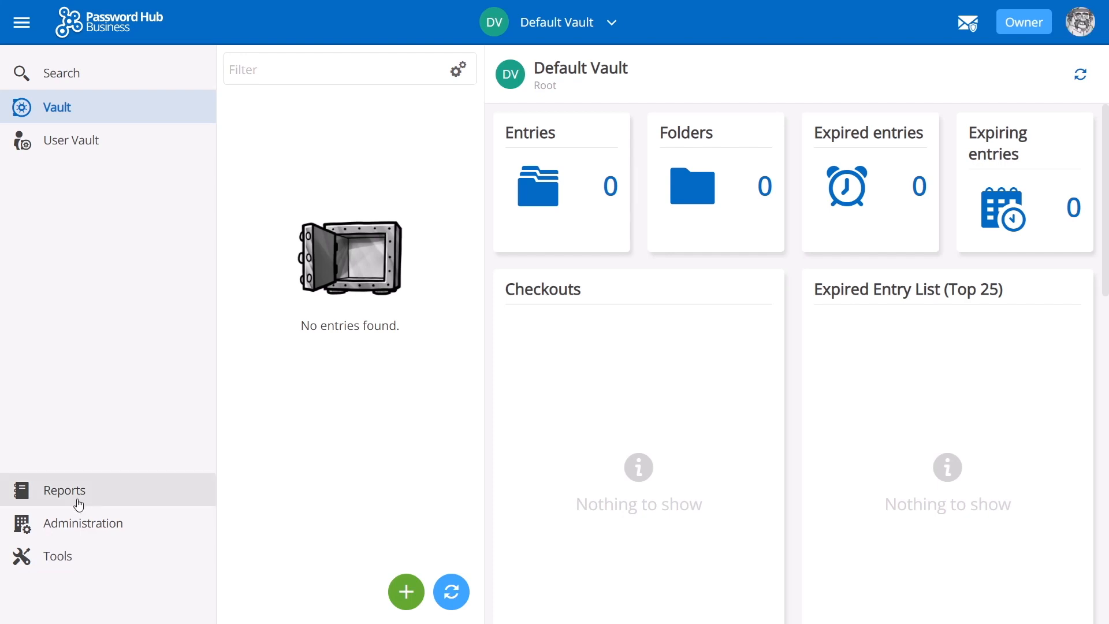
{"action": "left_click", "coordinate": [82, 523]}
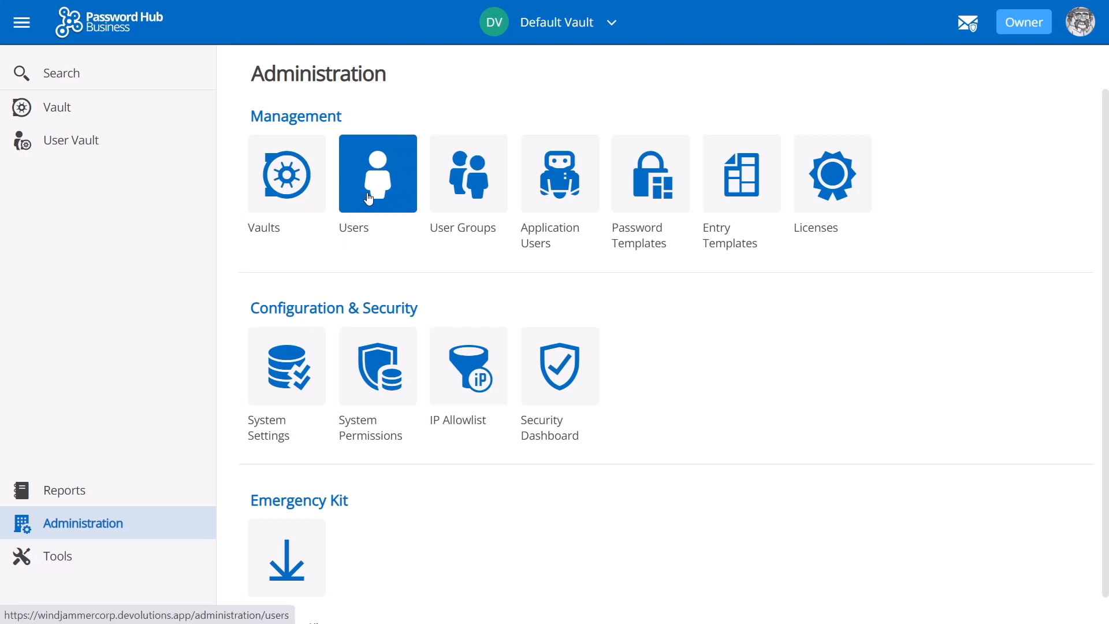
{"action": "left_click", "coordinate": [378, 174]}
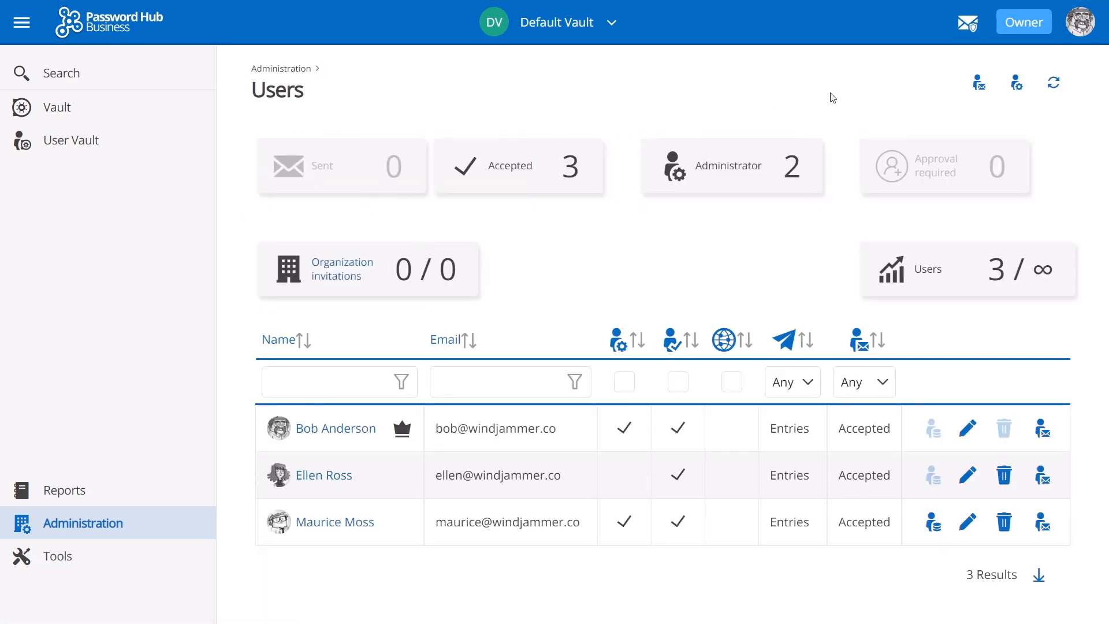
{"action": "left_click", "coordinate": [979, 82]}
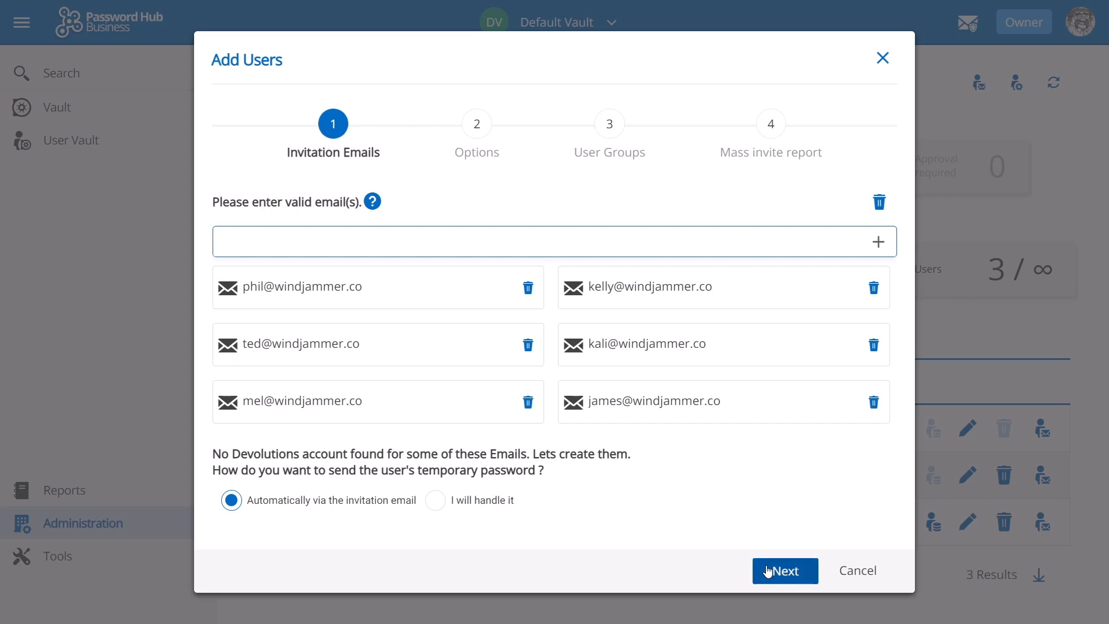
Continue with six invitee addresses and automatic password delivery to User Groups
{"action": "left_click", "coordinate": [785, 571]}
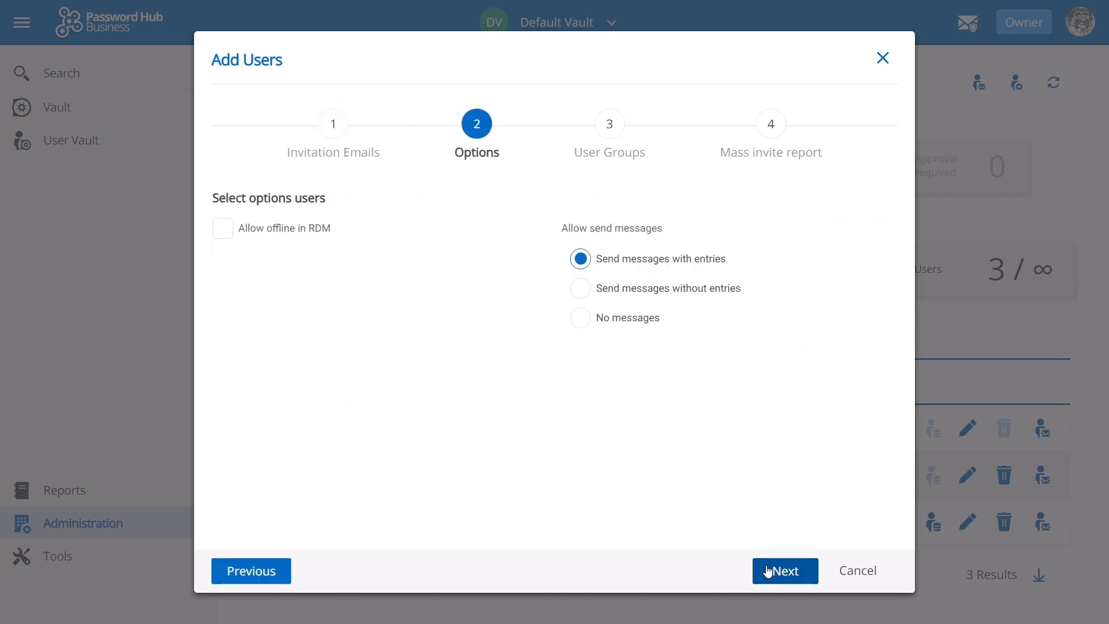
{"action": "left_click", "coordinate": [784, 571]}
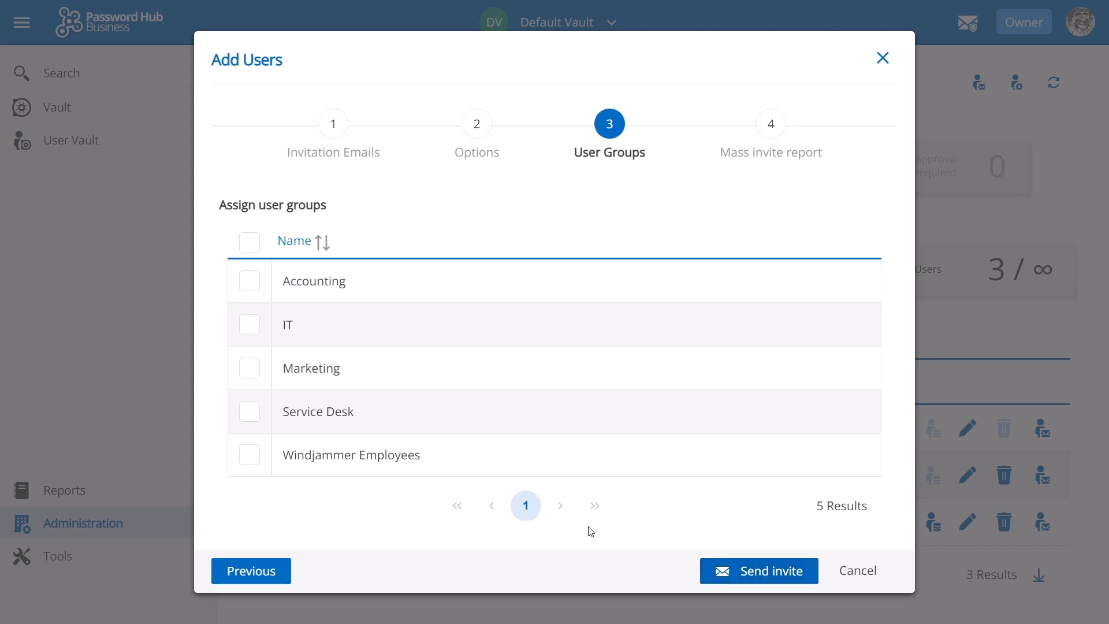
Assign the six invitees to Windjammer Employees and send the invitations
{"action": "left_click", "coordinate": [249, 454]}
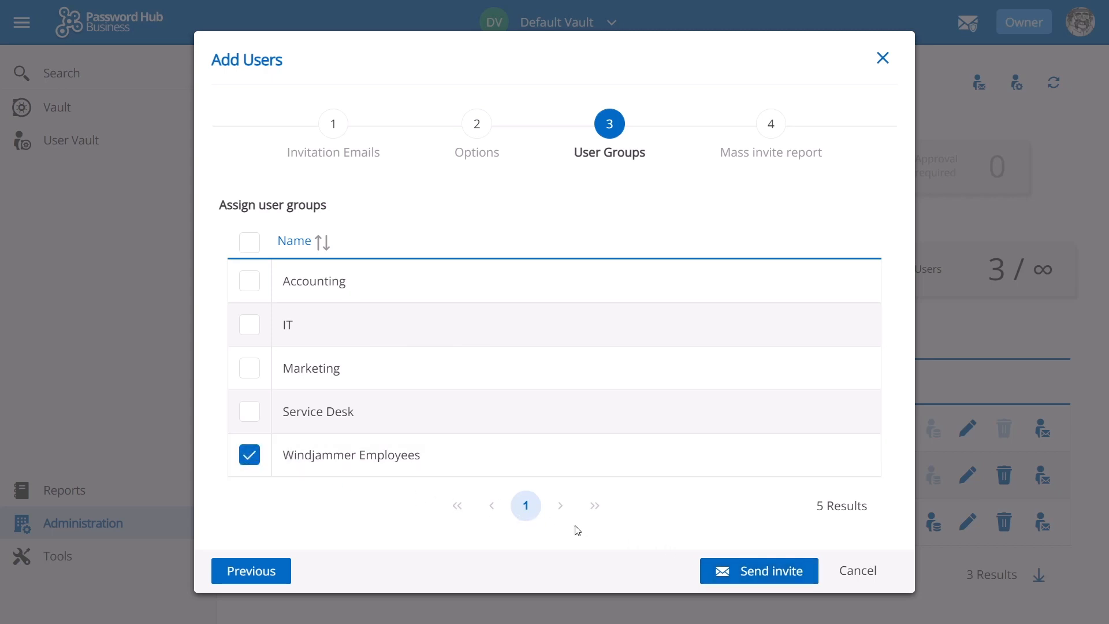
{"action": "left_click", "coordinate": [759, 571]}
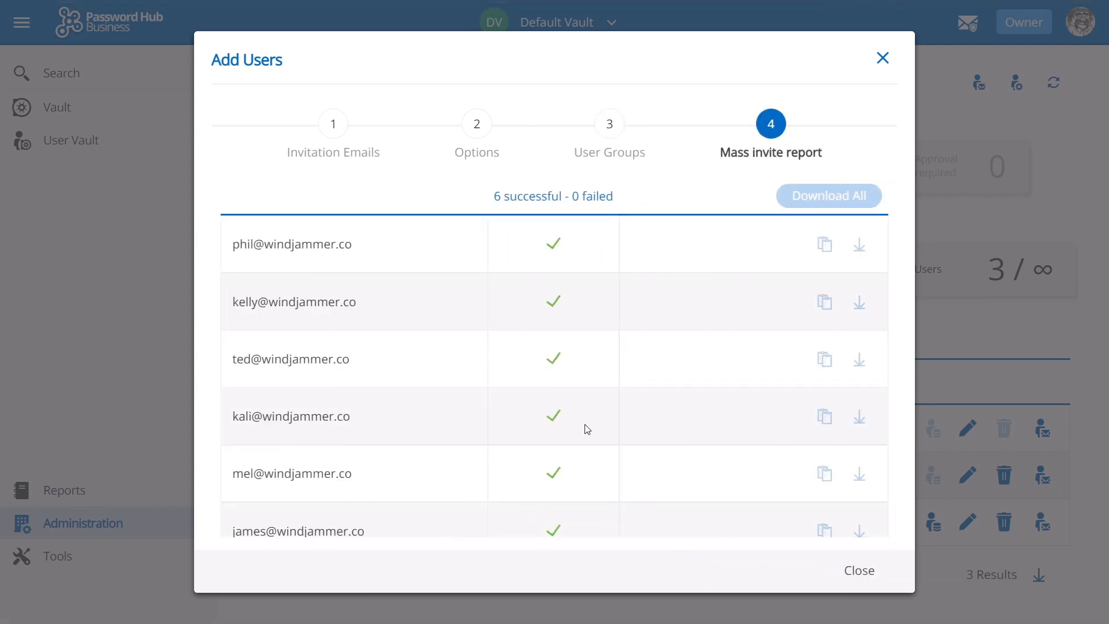
{"action": "mouse_move", "coordinate": [600, 420]}
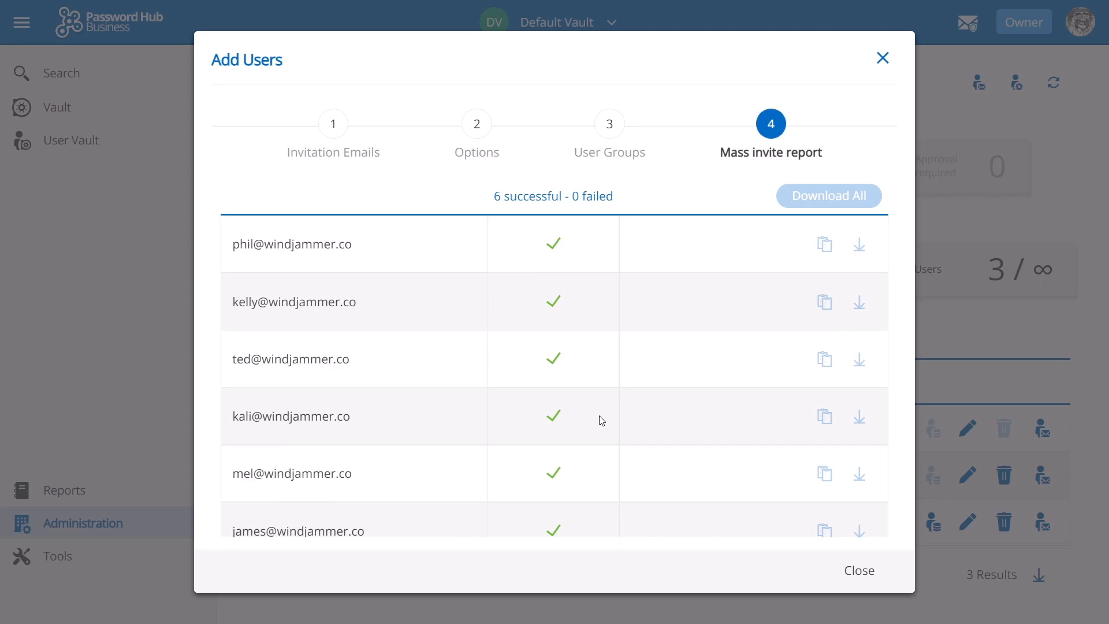
{"action": "mouse_move", "coordinate": [649, 439]}
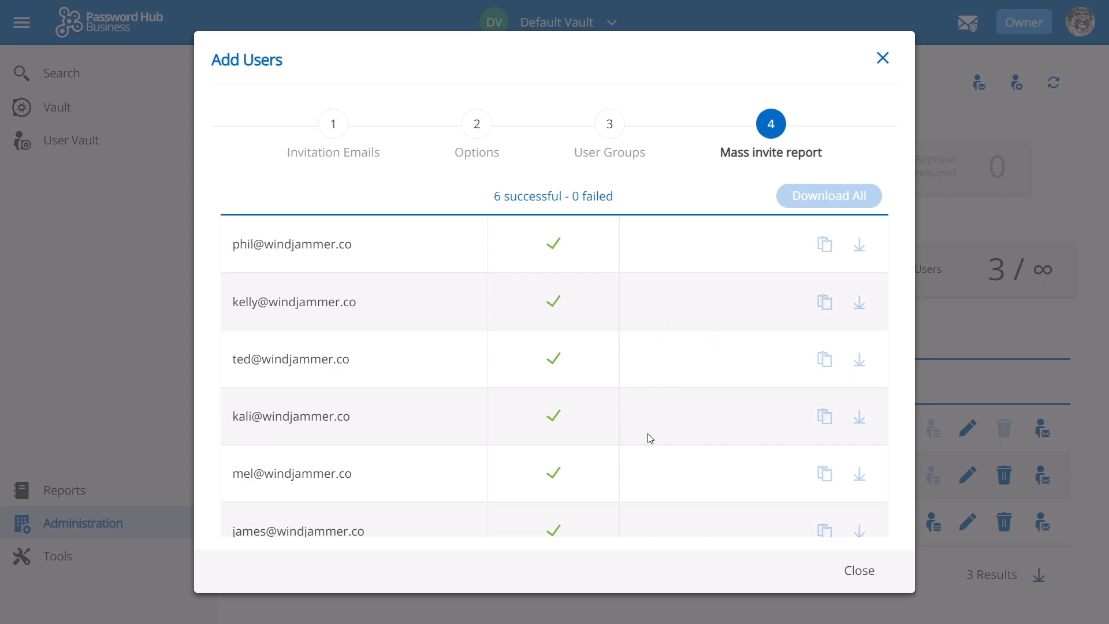
{"action": "mouse_move", "coordinate": [818, 525]}
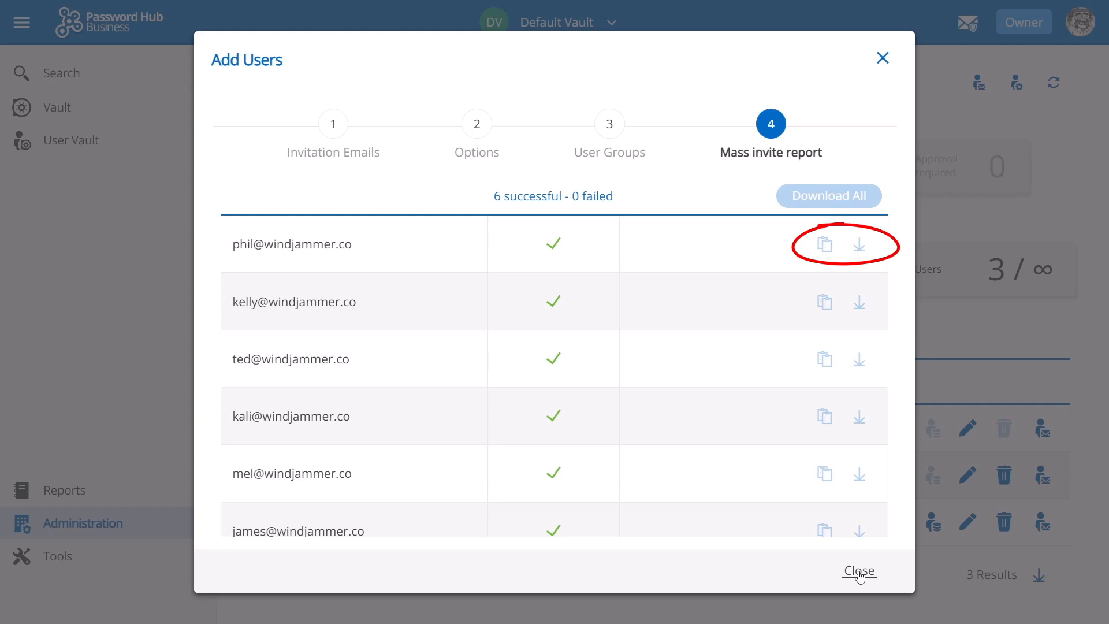
Close the mass invite report to return to the Users page
{"action": "left_click", "coordinate": [859, 571]}
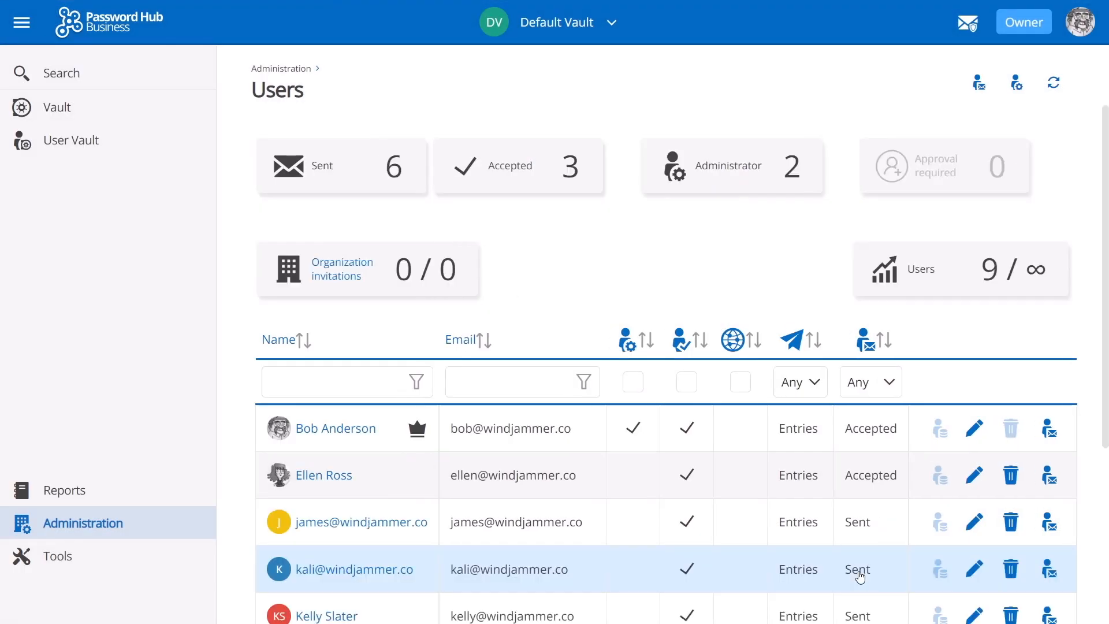